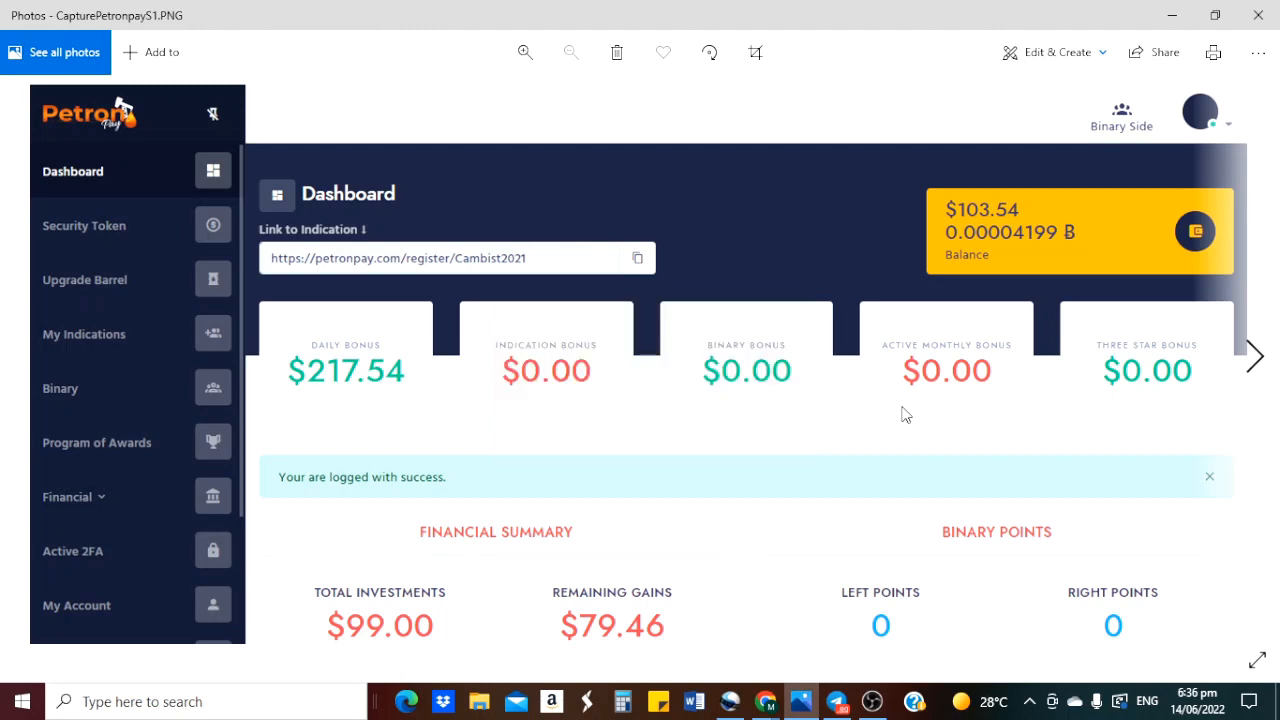
{"action": "mouse_move", "coordinate": [738, 469]}
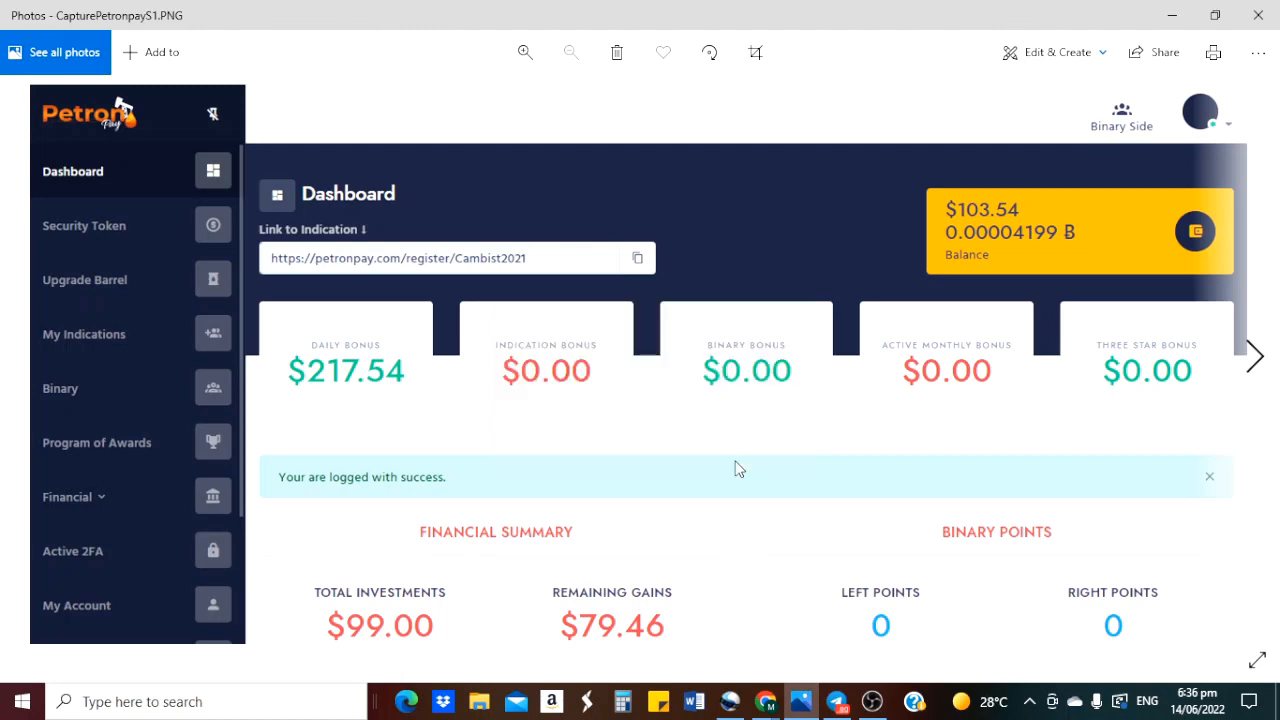
{"action": "mouse_move", "coordinate": [775, 442]}
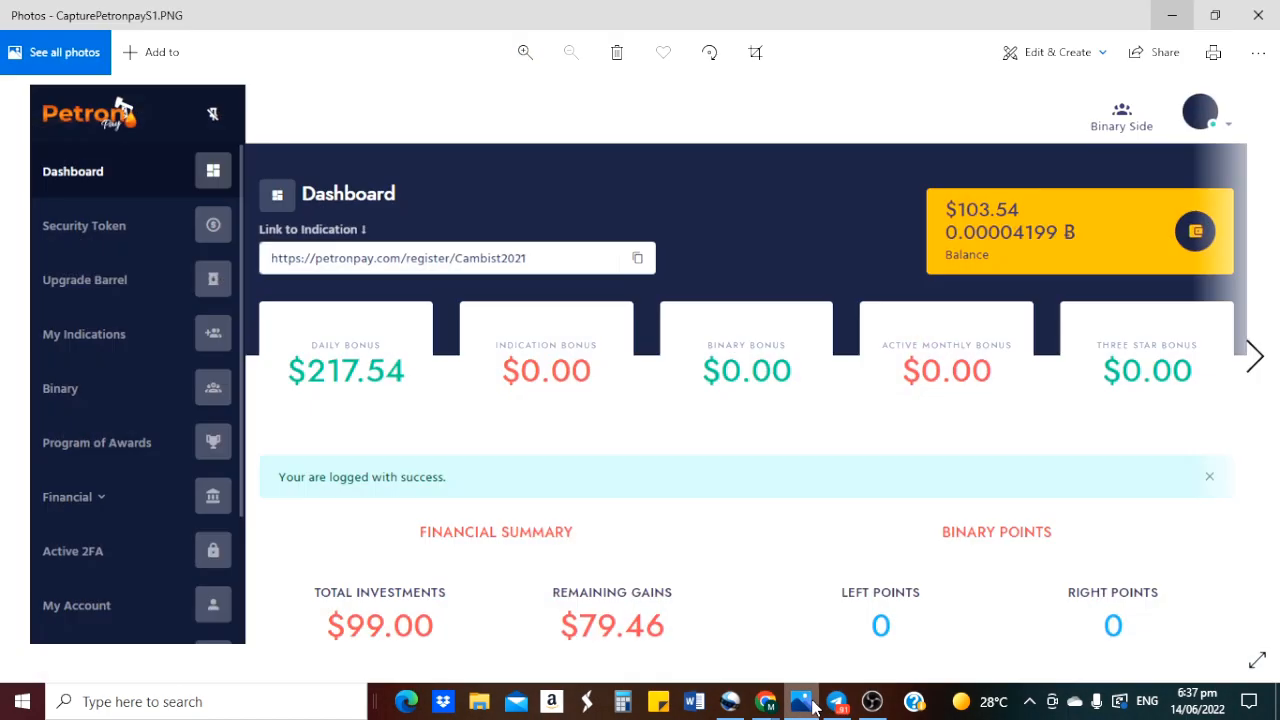
{"action": "mouse_move", "coordinate": [836, 701]}
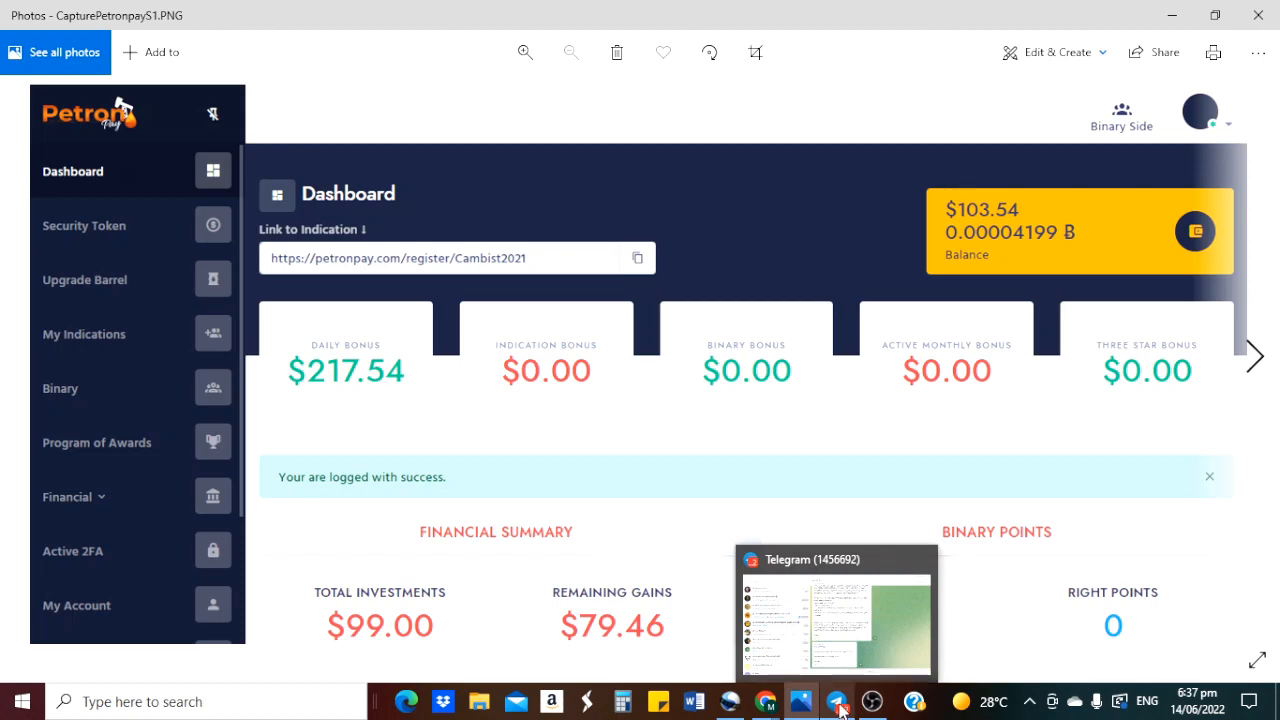
Switch to Telegram and scroll the JG PAYOUT channel to the proofs-of-reimbursement message
{"action": "left_click", "coordinate": [836, 701]}
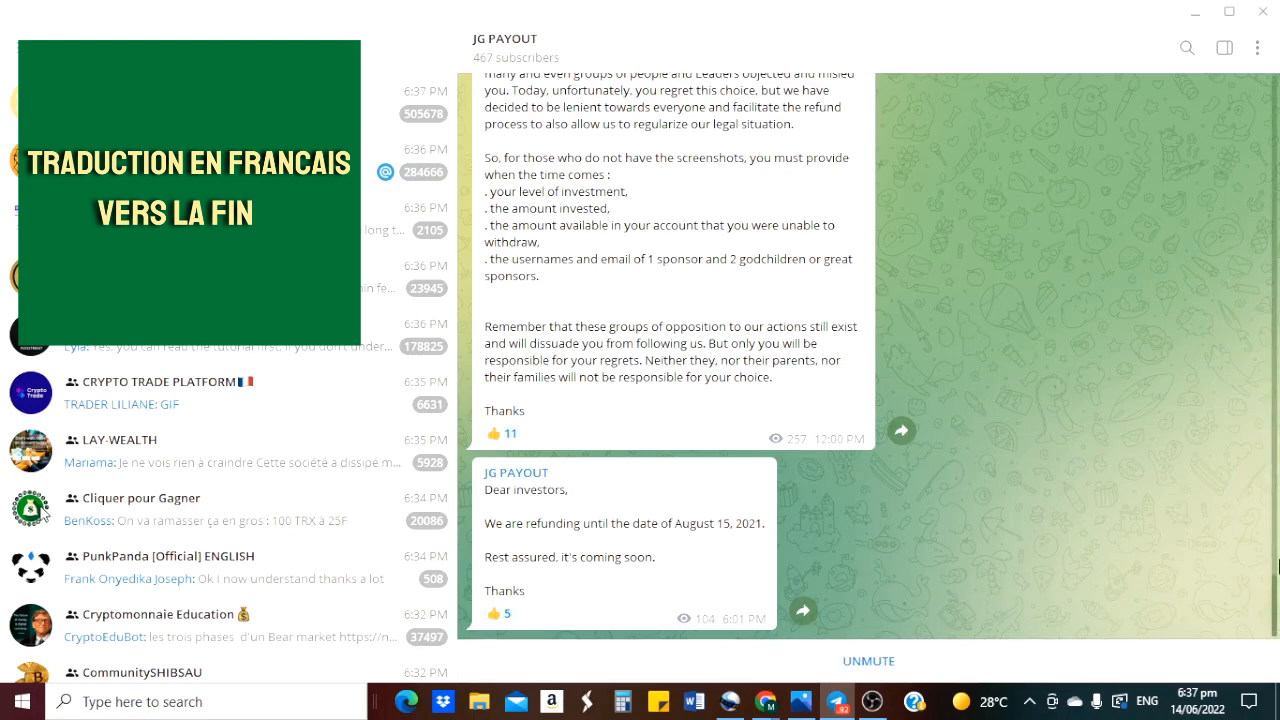
{"action": "scroll", "scroll_direction": "up", "scroll_amount": 3}
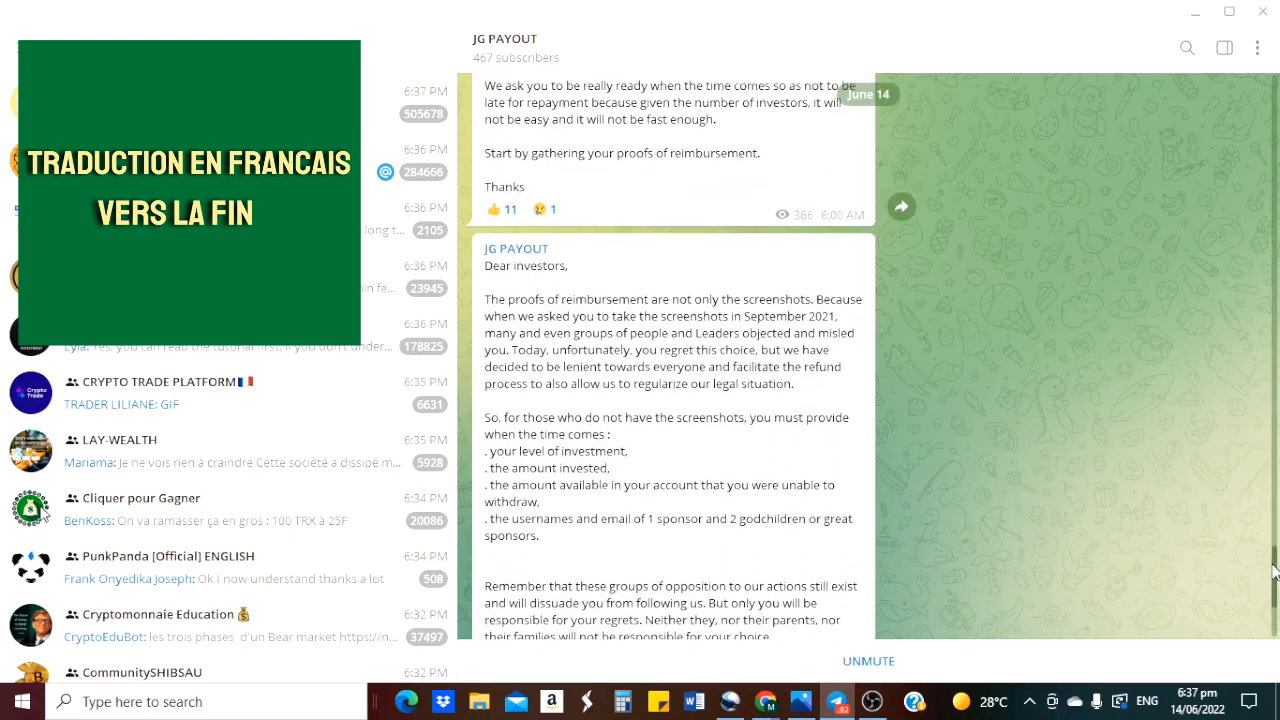
{"action": "scroll", "scroll_direction": "down", "scroll_amount": 3}
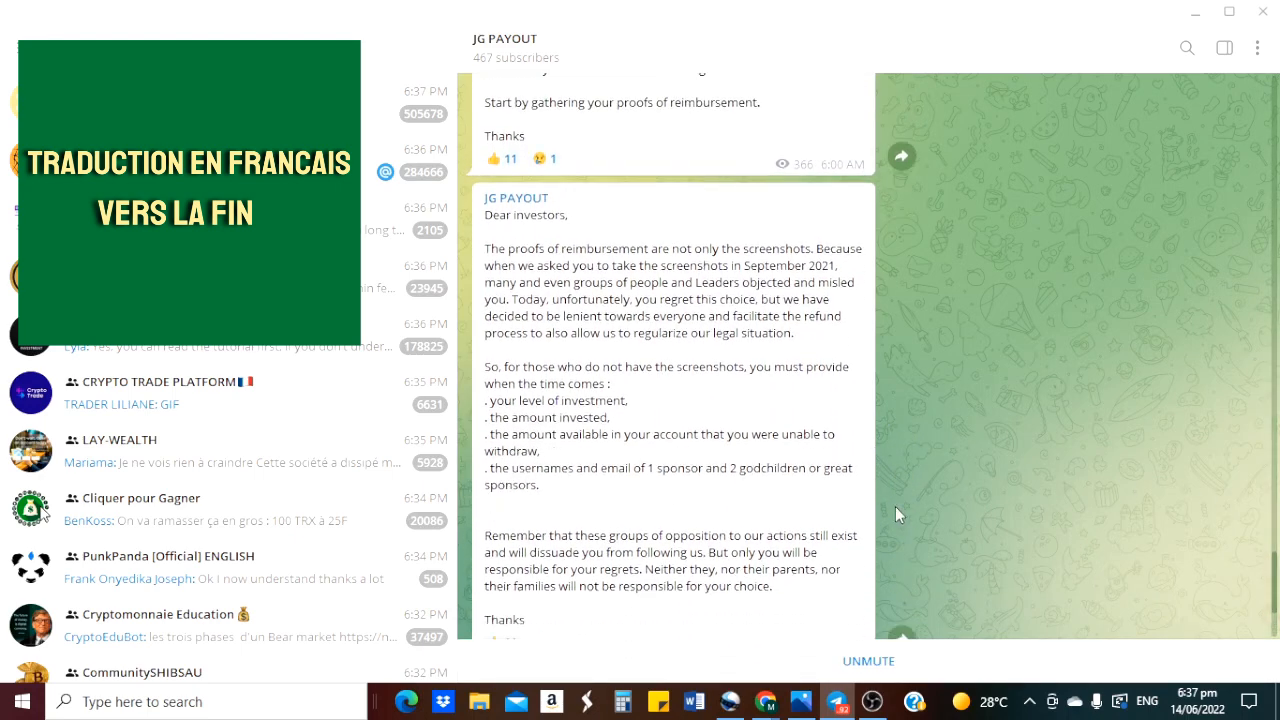
{"action": "mouse_move", "coordinate": [710, 410]}
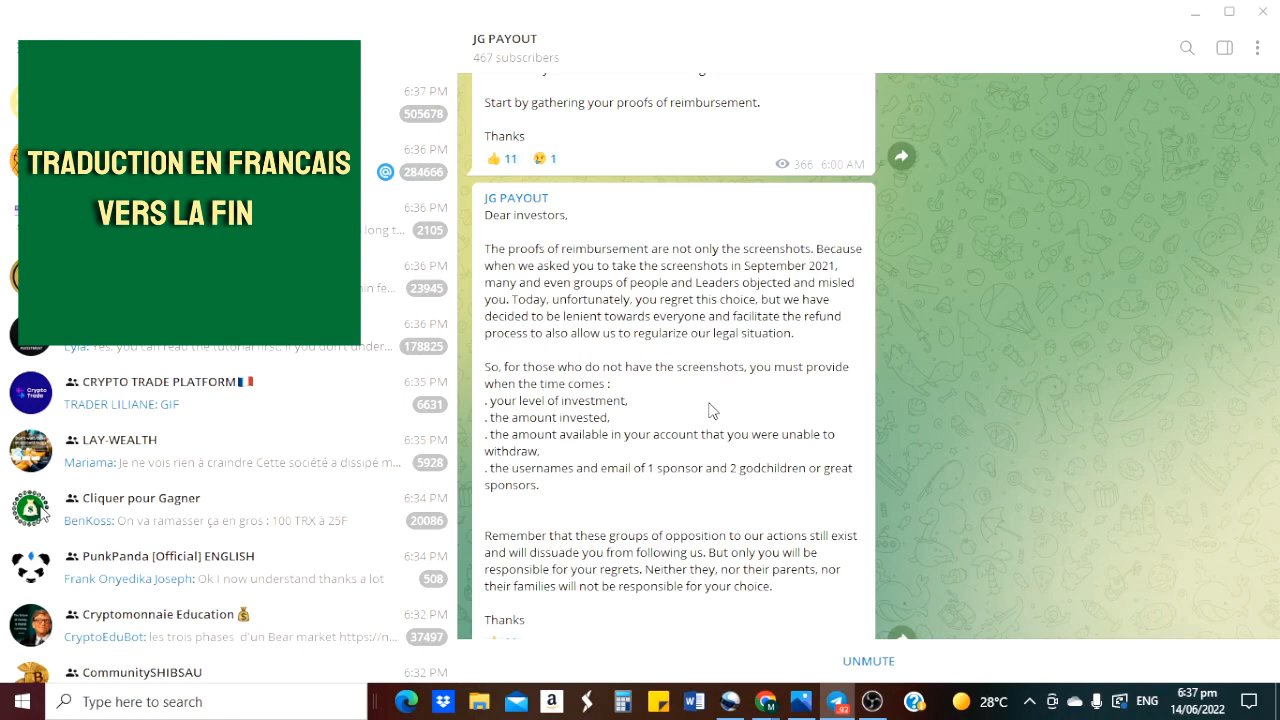
{"action": "mouse_move", "coordinate": [590, 235]}
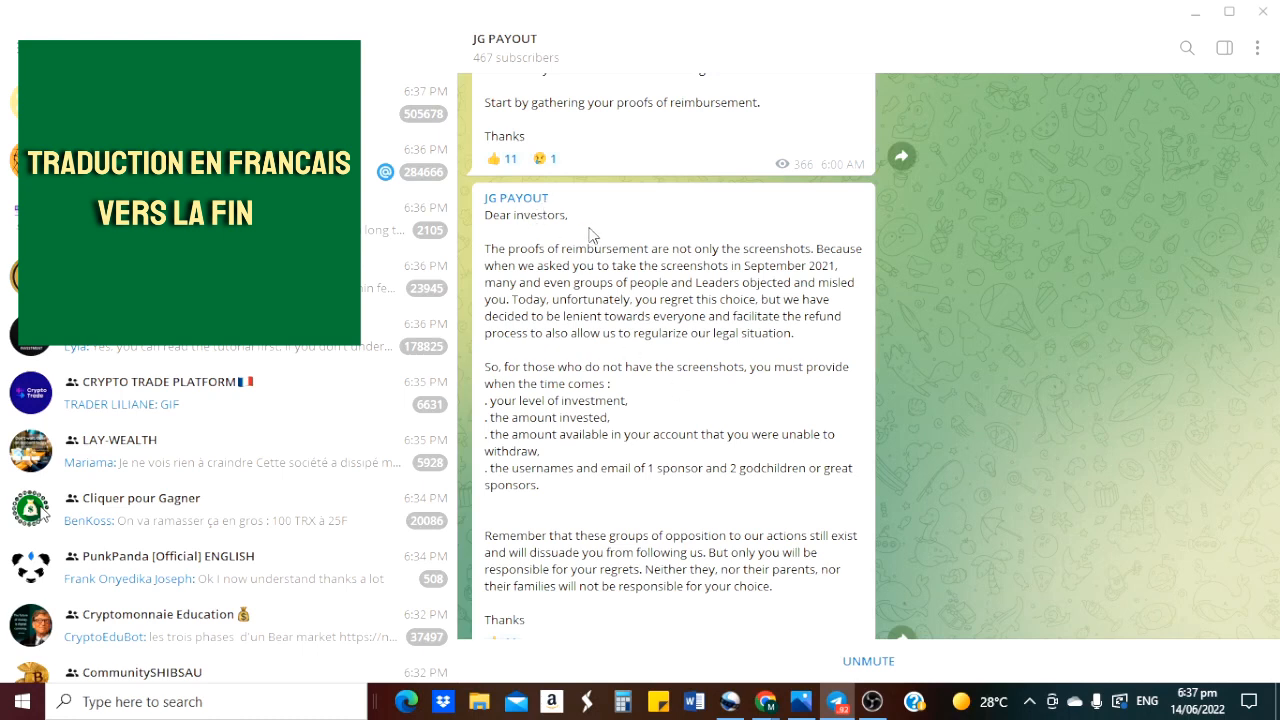
{"action": "mouse_move", "coordinate": [539, 272]}
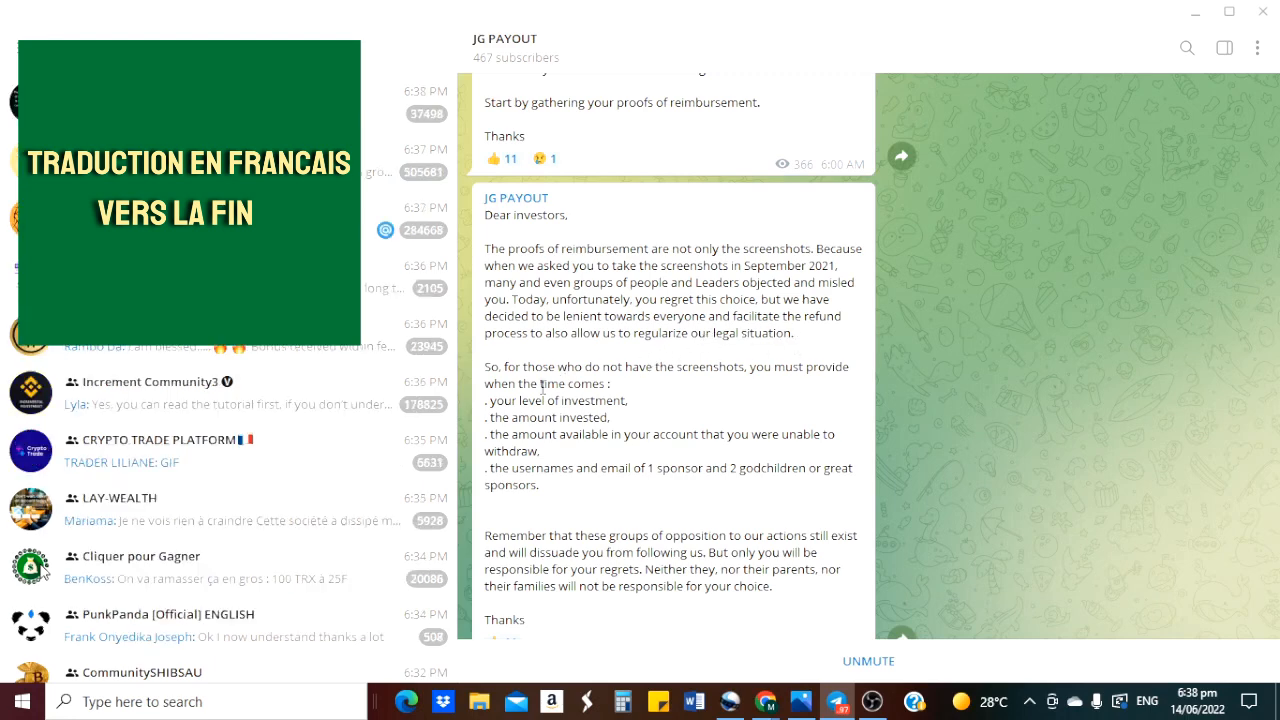
{"action": "mouse_move", "coordinate": [614, 390]}
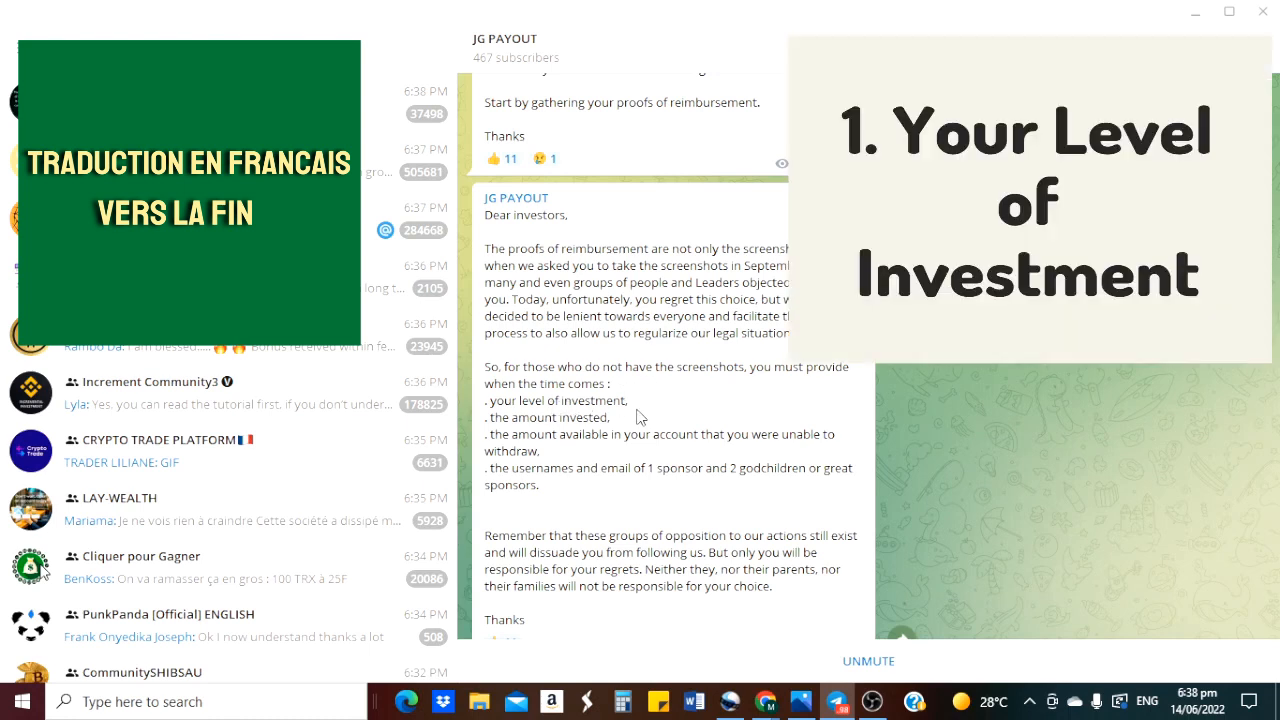
{"action": "mouse_move", "coordinate": [506, 453]}
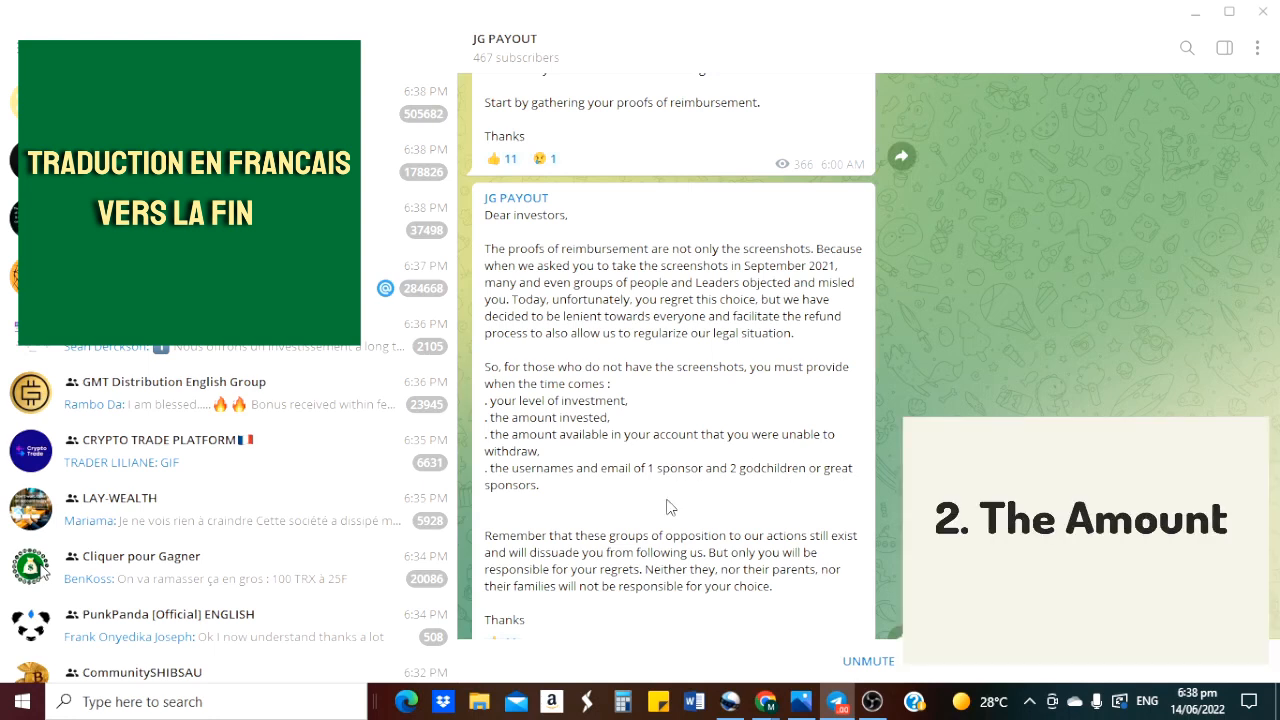
{"action": "mouse_move", "coordinate": [838, 486]}
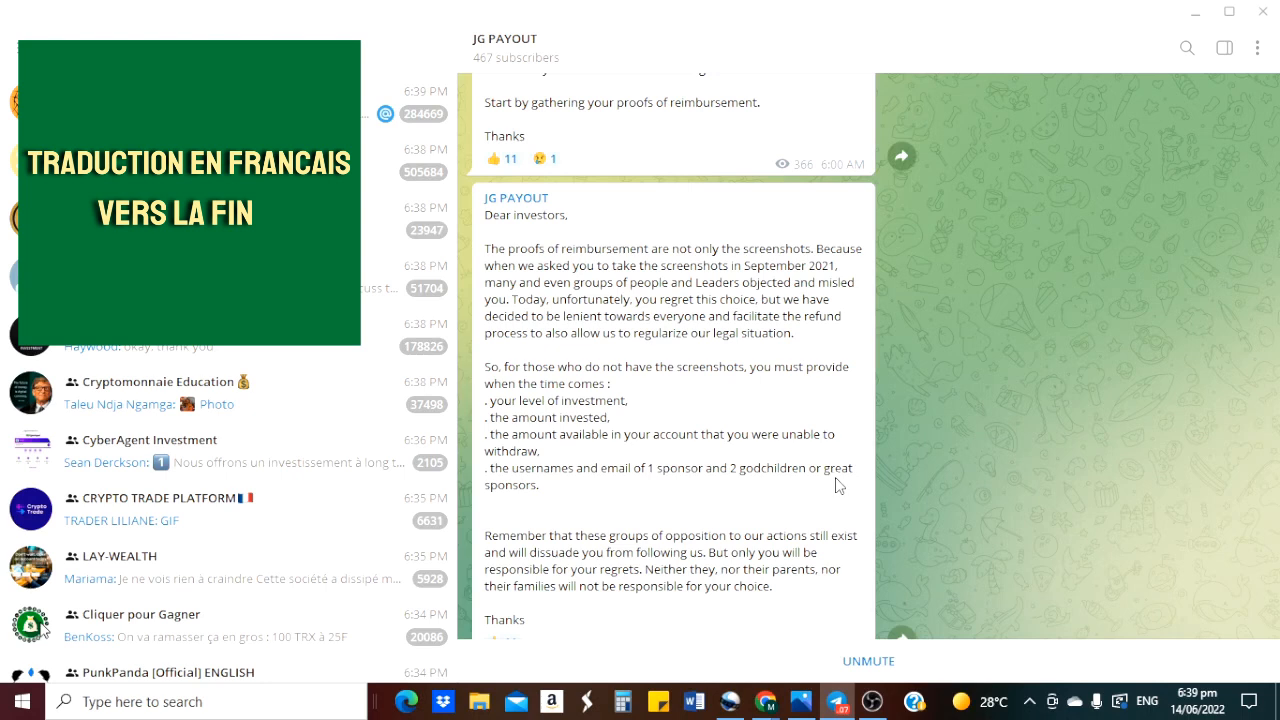
{"action": "mouse_move", "coordinate": [712, 501]}
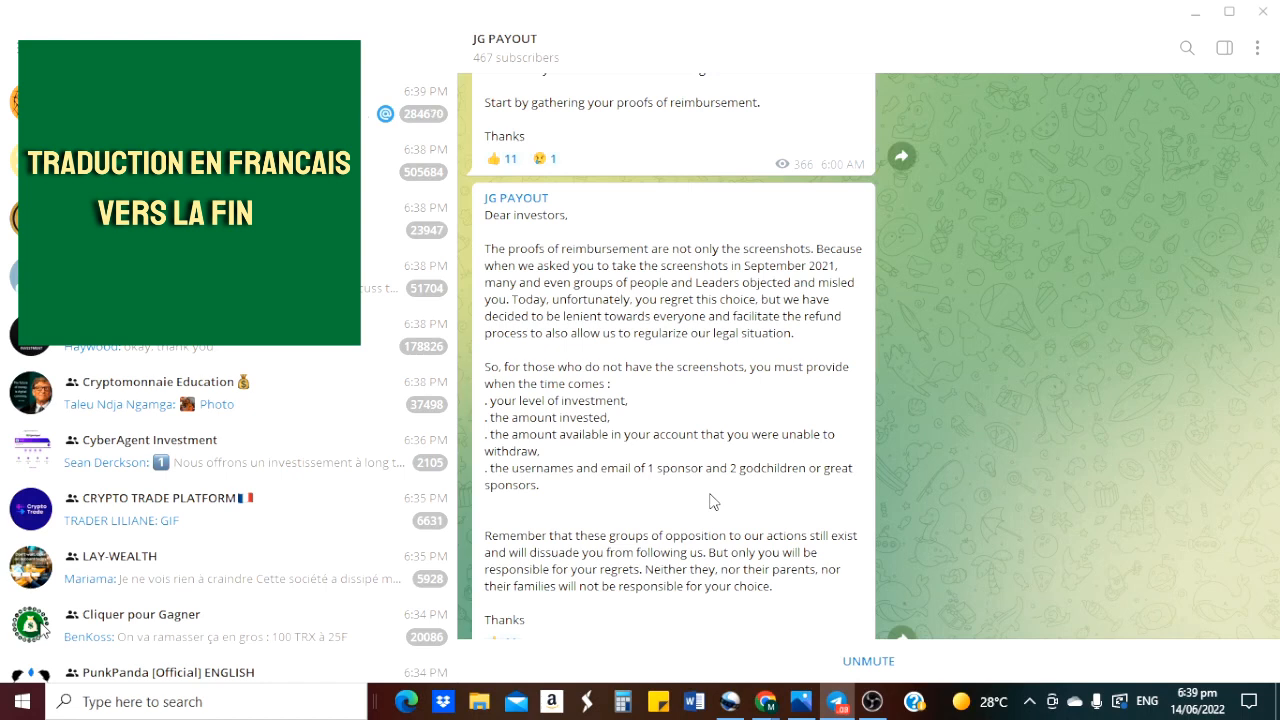
{"action": "mouse_move", "coordinate": [595, 494]}
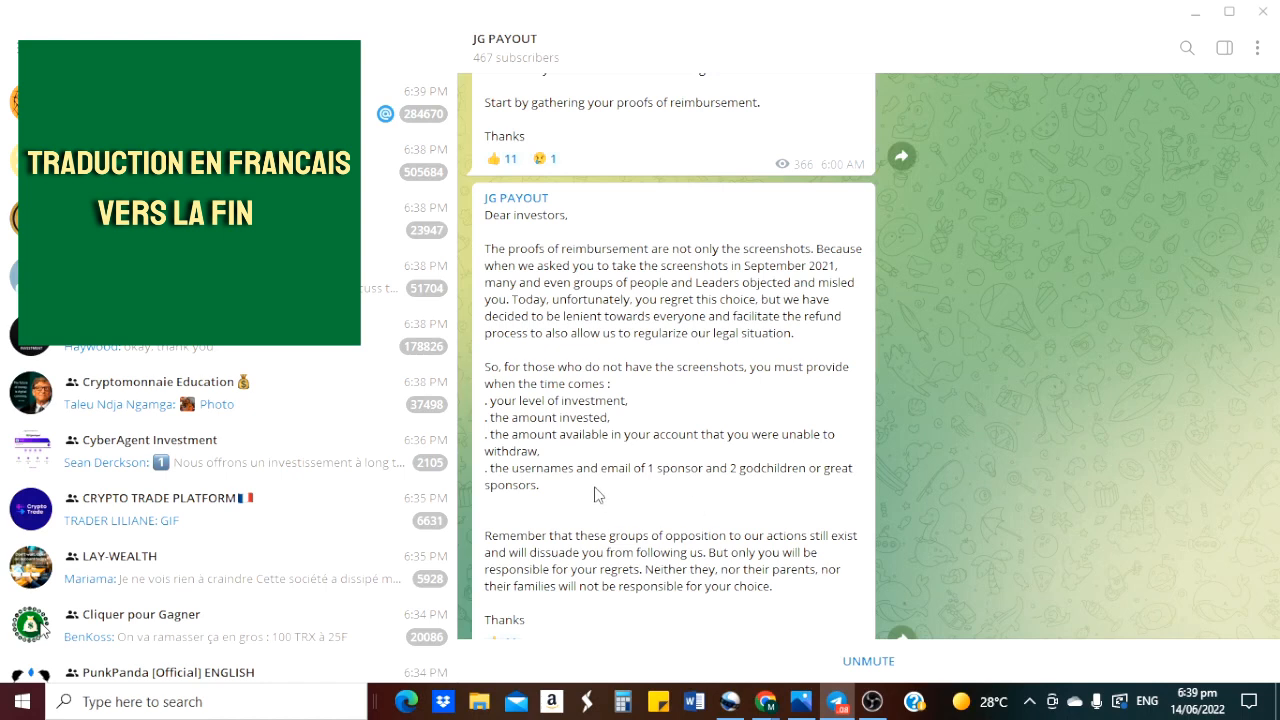
{"action": "mouse_move", "coordinate": [530, 440]}
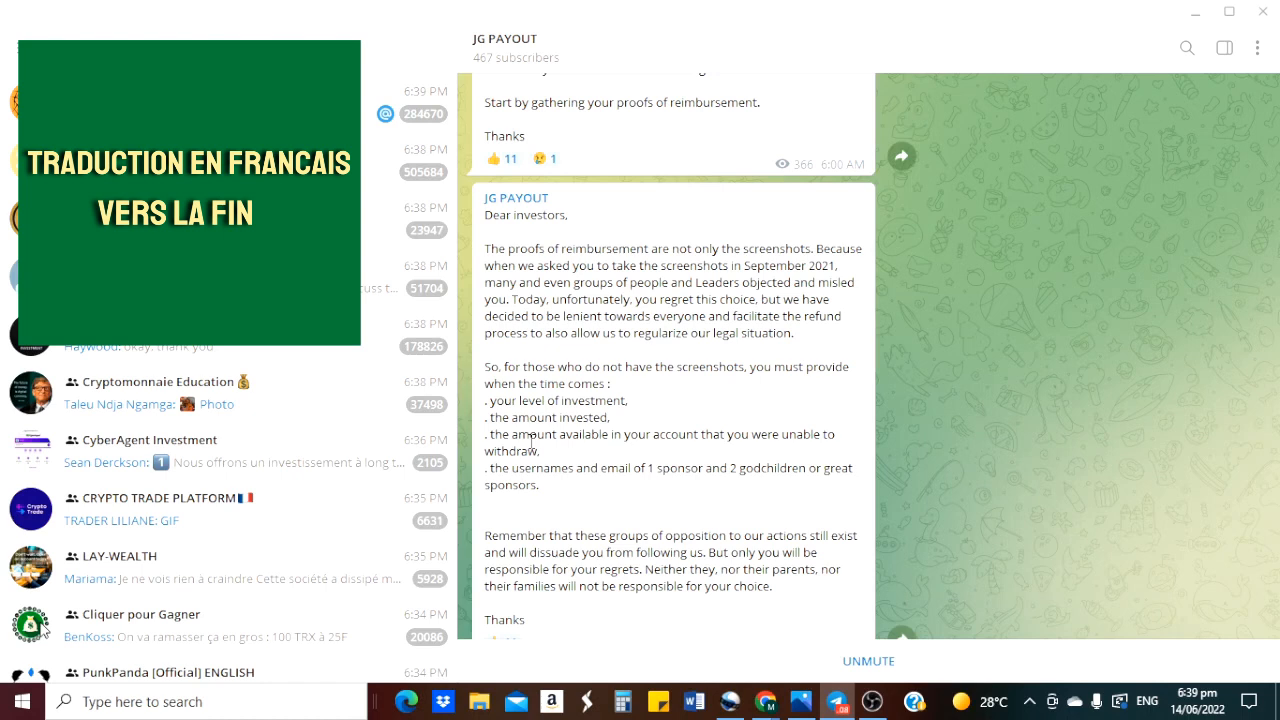
{"action": "scroll", "scroll_direction": "up", "scroll_amount": 3}
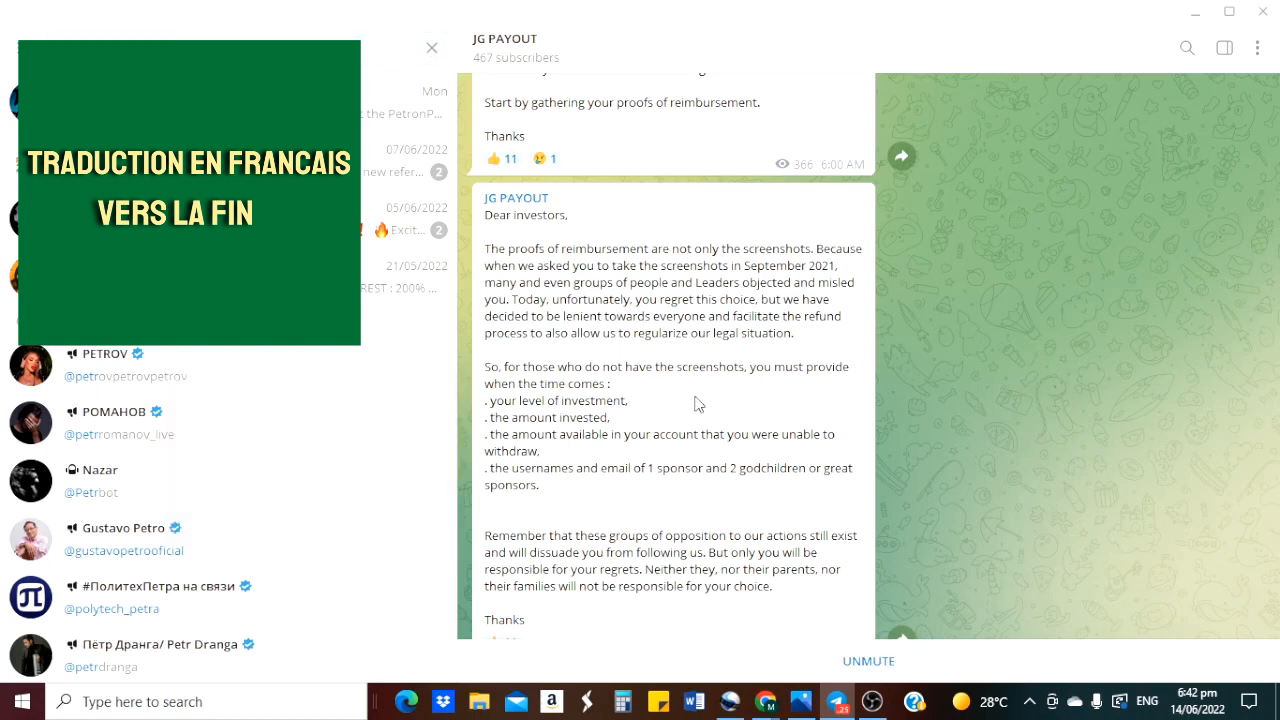
{"action": "mouse_move", "coordinate": [705, 421]}
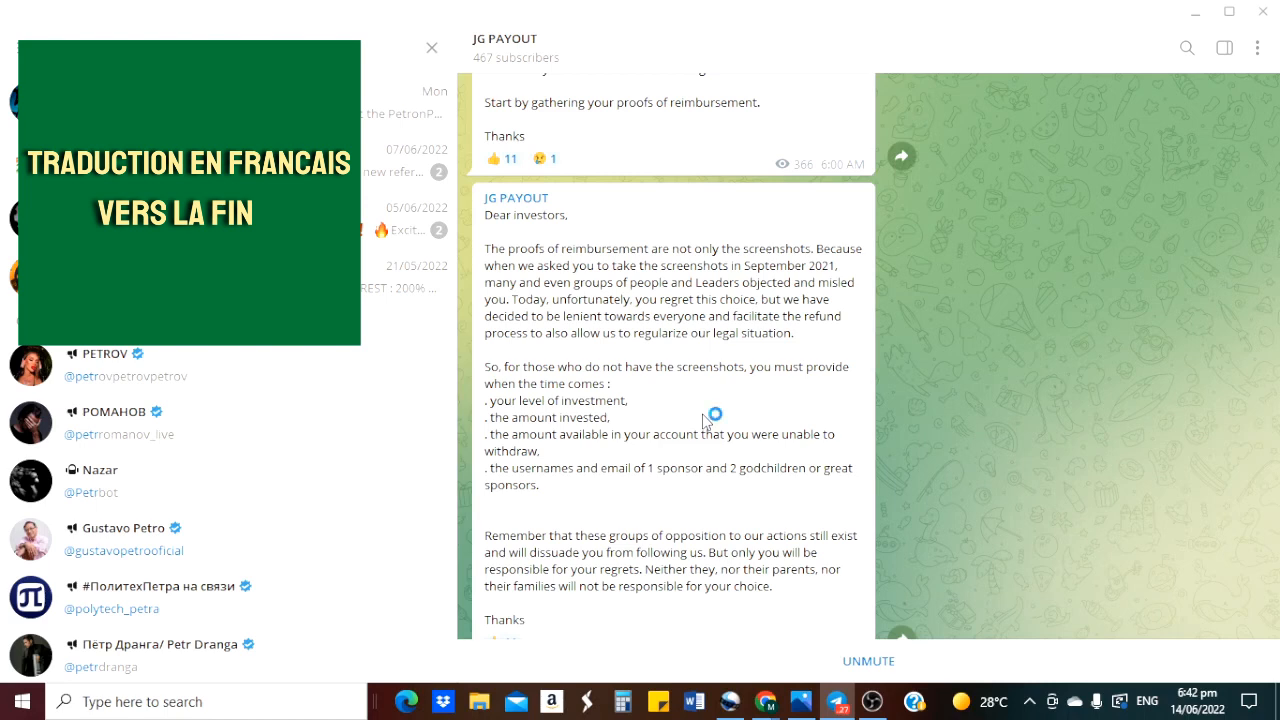
{"action": "mouse_move", "coordinate": [704, 420]}
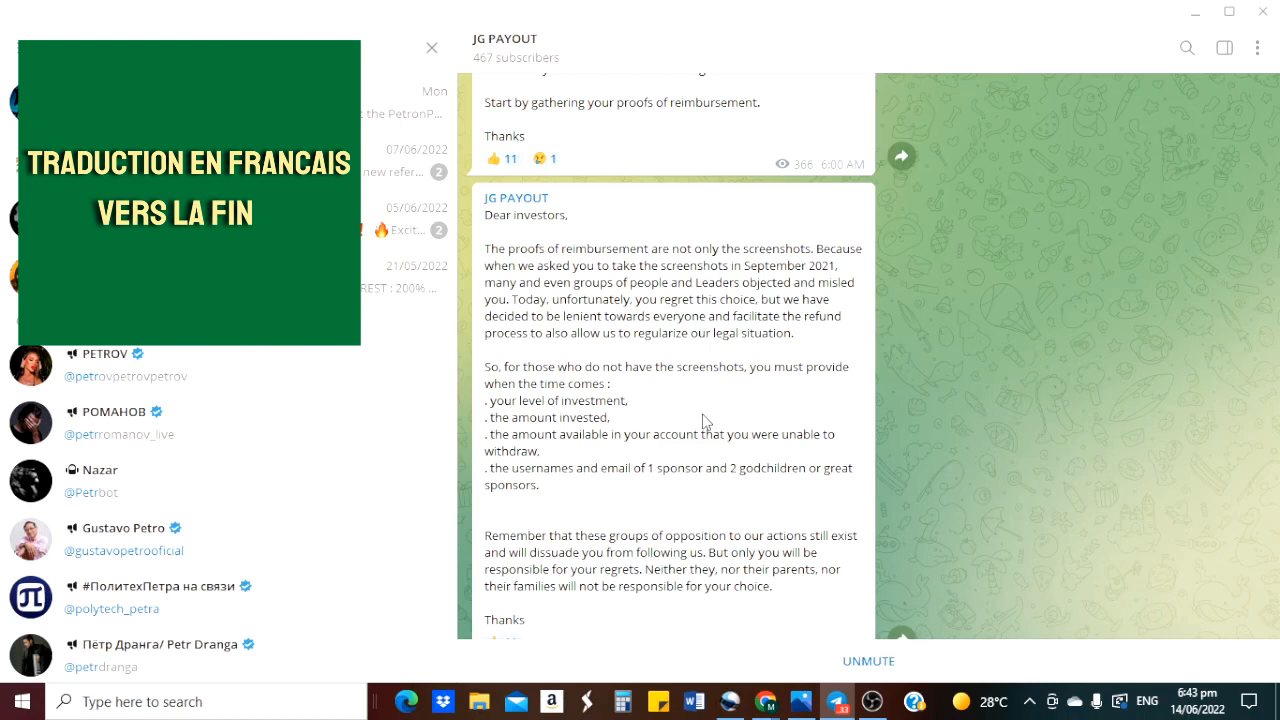
{"action": "mouse_move", "coordinate": [568, 287]}
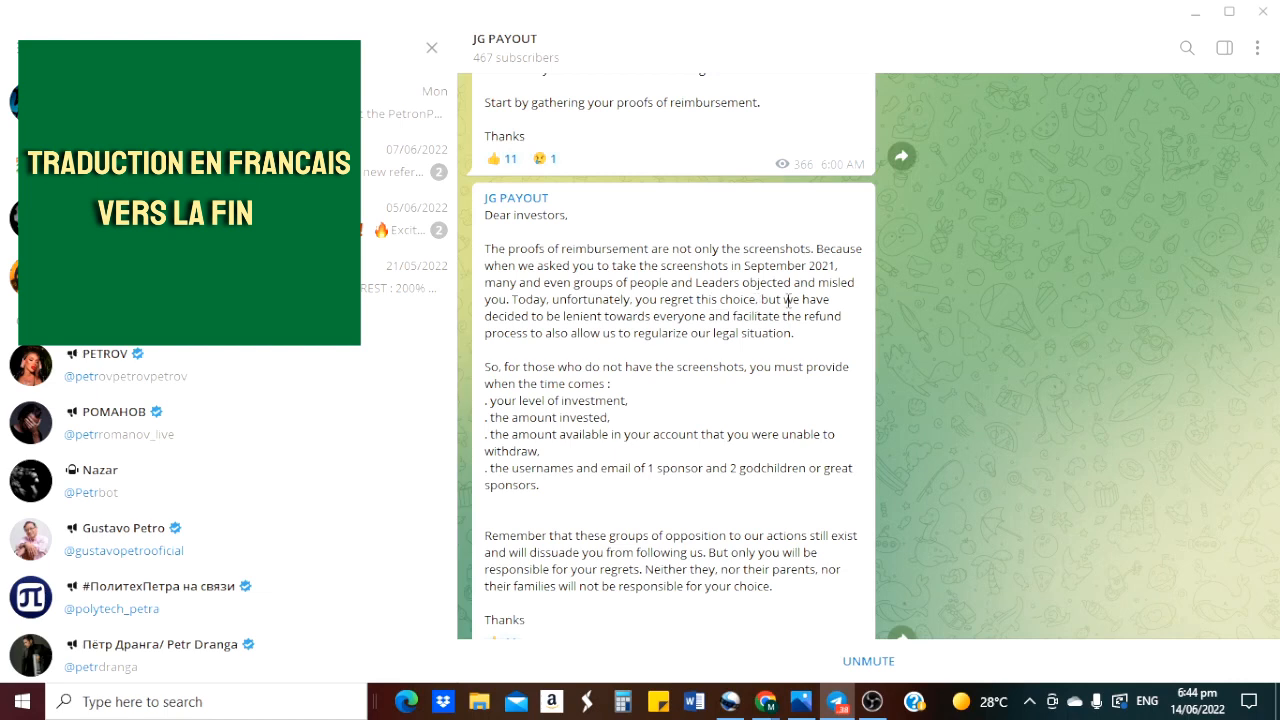
{"action": "mouse_move", "coordinate": [607, 331]}
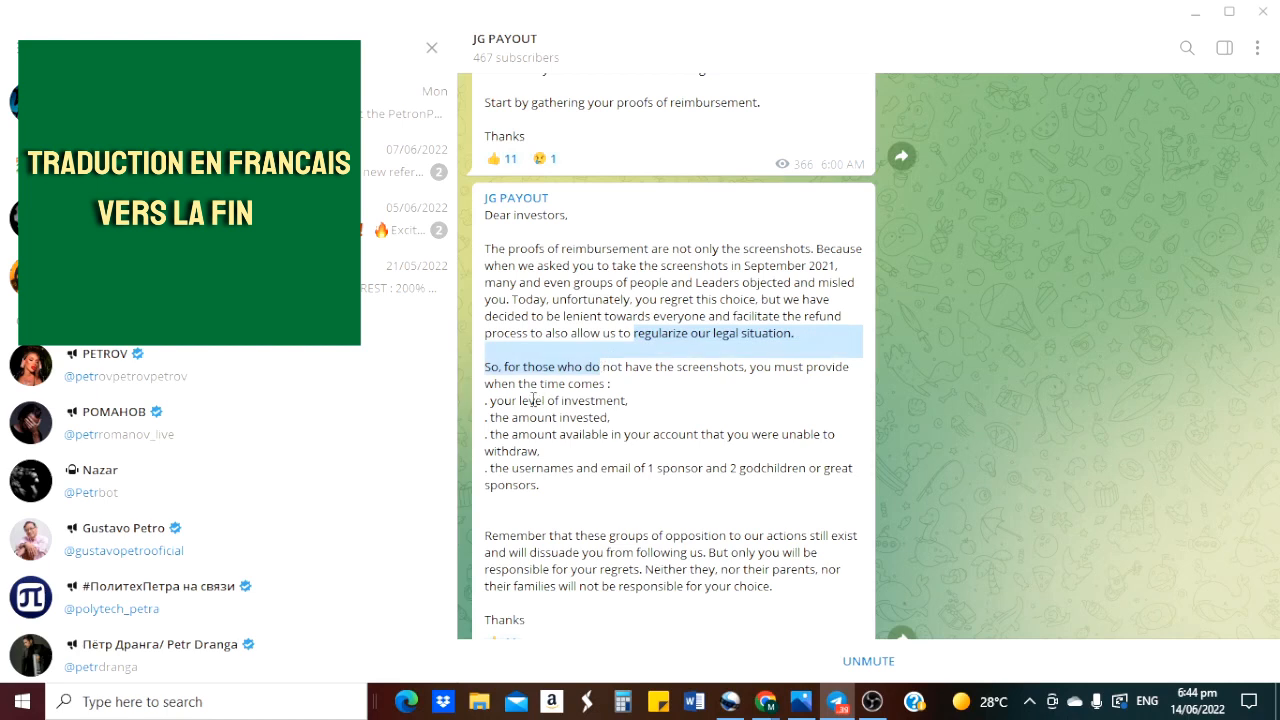
{"action": "left_click", "coordinate": [575, 400]}
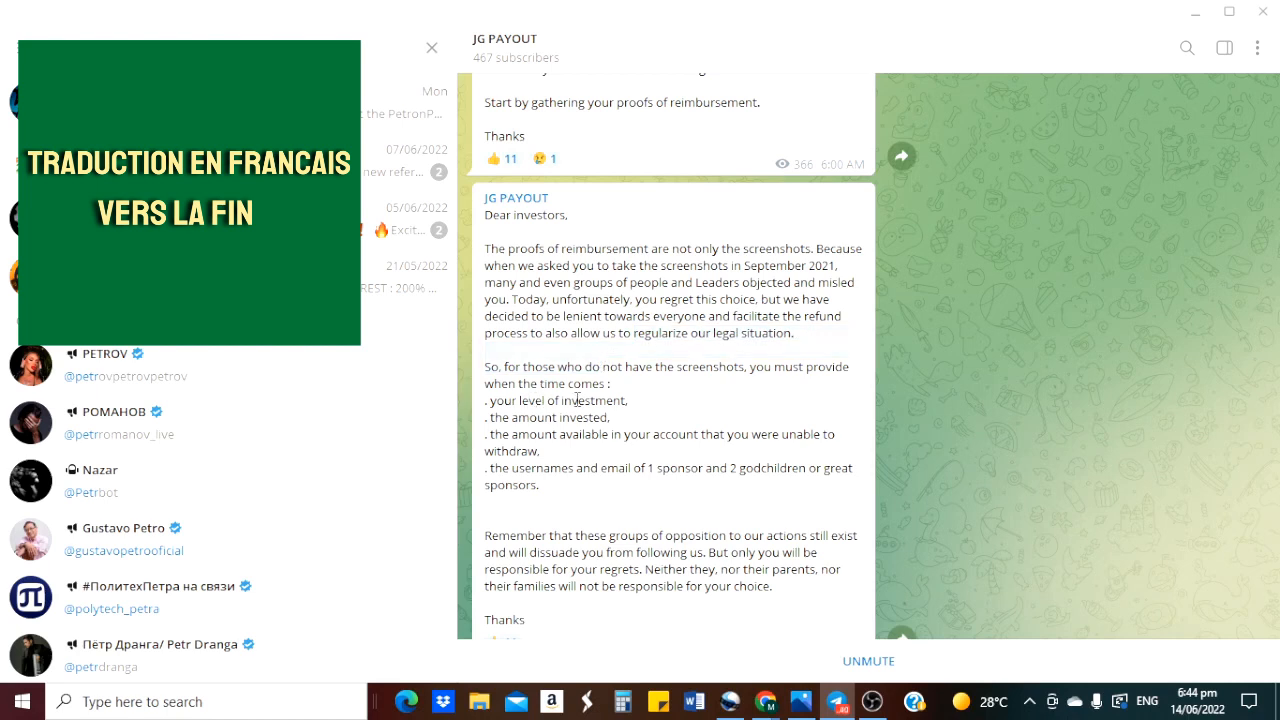
{"action": "mouse_move", "coordinate": [720, 355]}
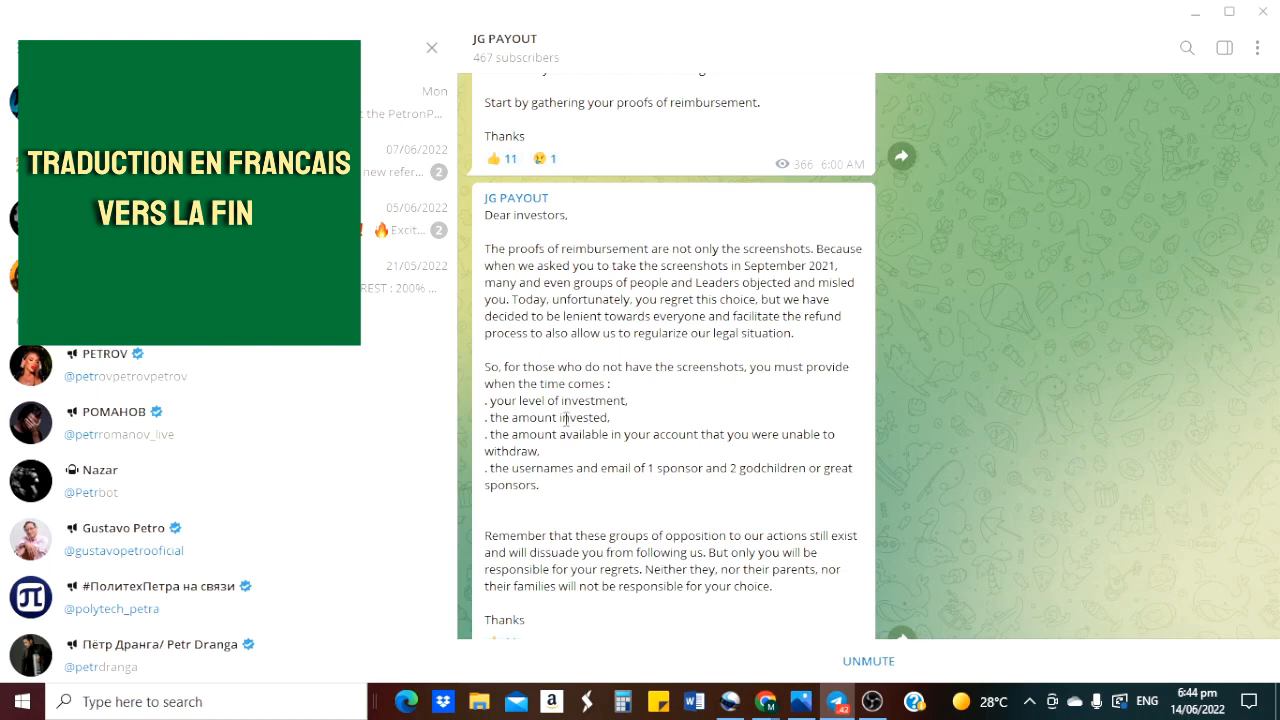
{"action": "mouse_move", "coordinate": [613, 432]}
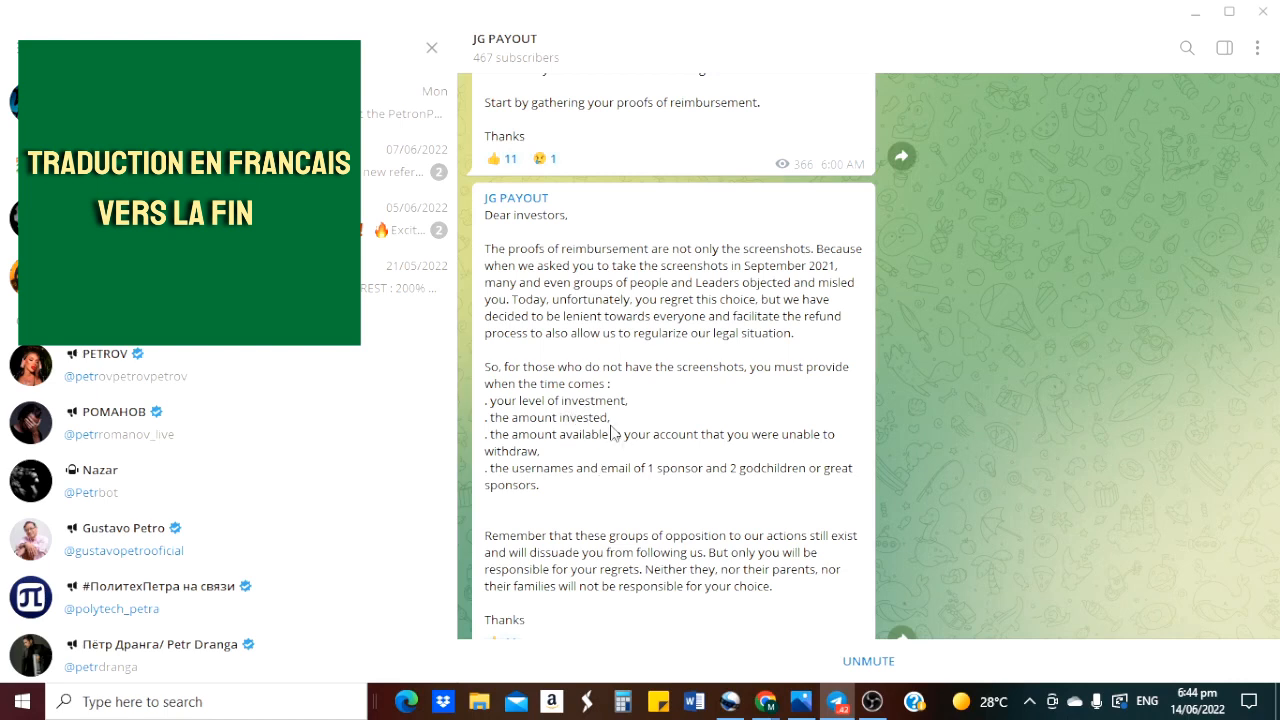
{"action": "mouse_move", "coordinate": [560, 455]}
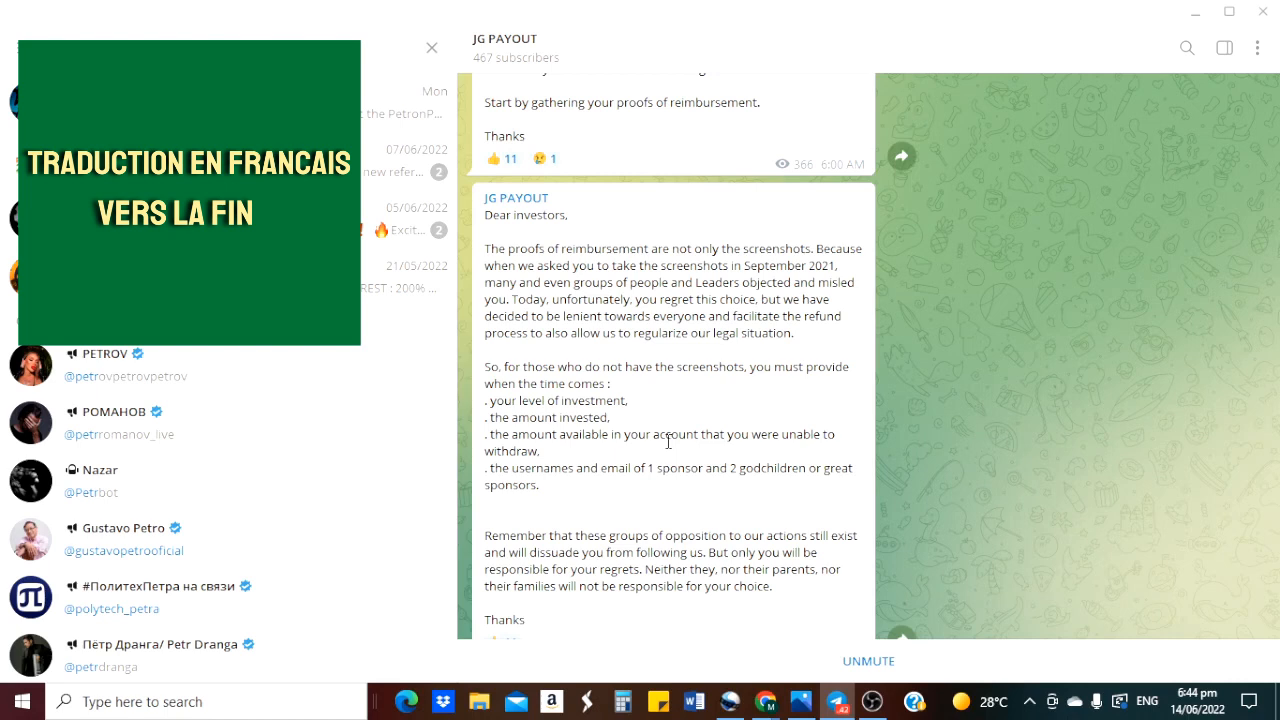
{"action": "mouse_move", "coordinate": [576, 465]}
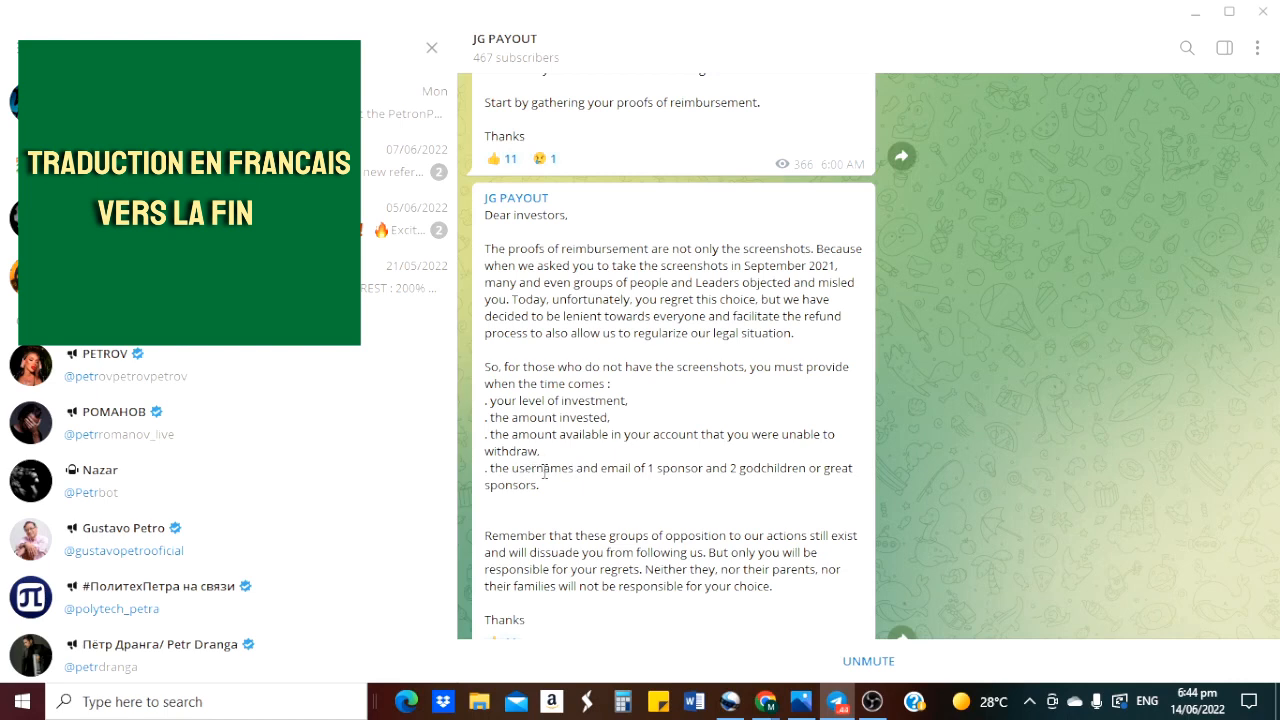
{"action": "mouse_move", "coordinate": [619, 461]}
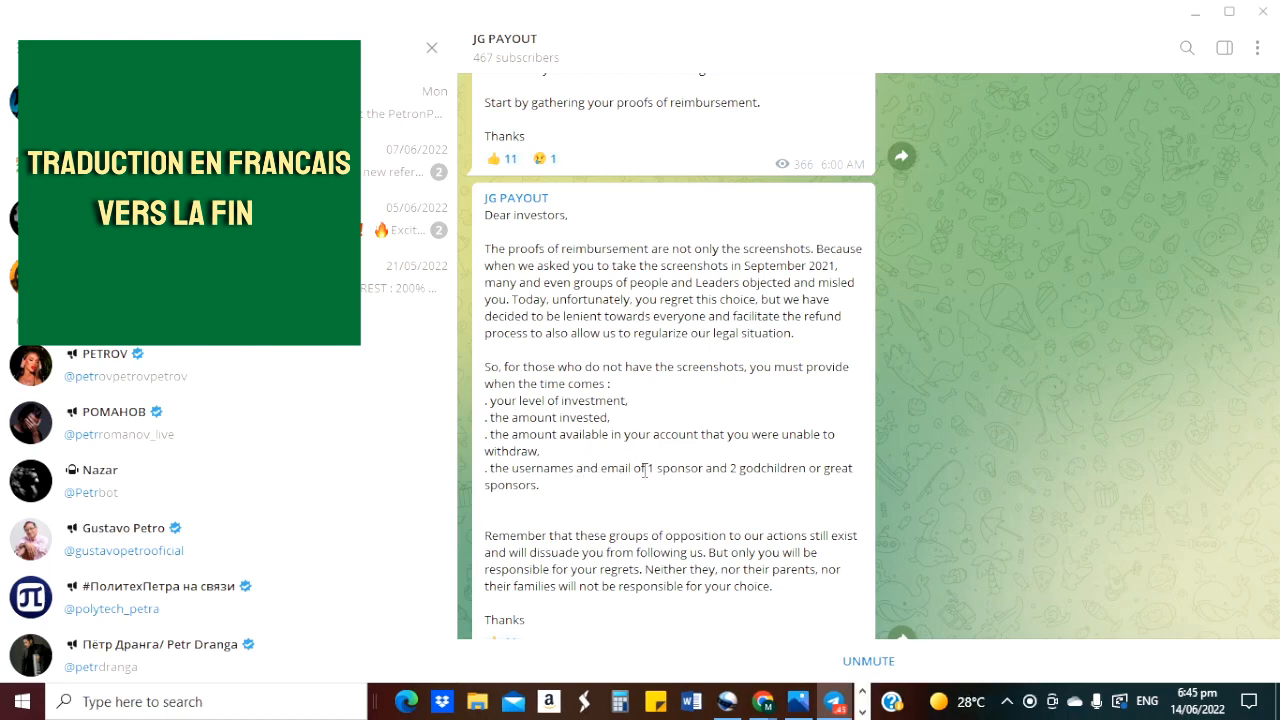
{"action": "mouse_move", "coordinate": [683, 469]}
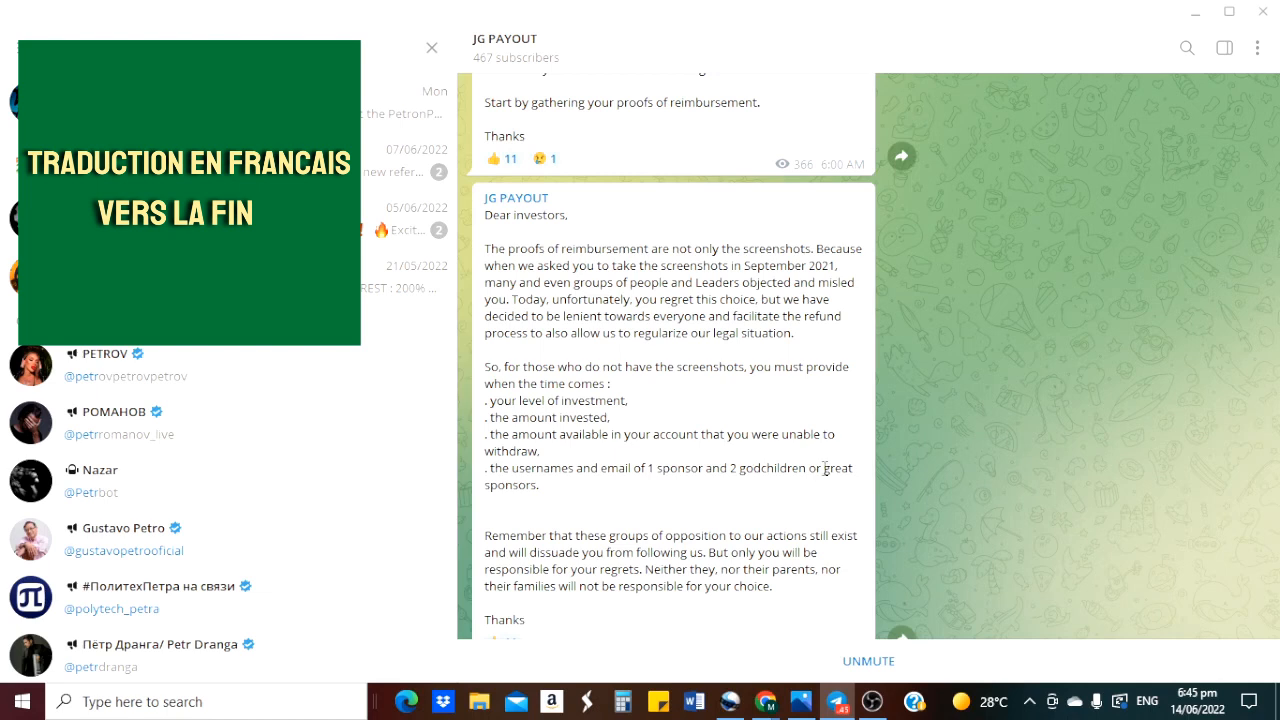
{"action": "mouse_move", "coordinate": [588, 528]}
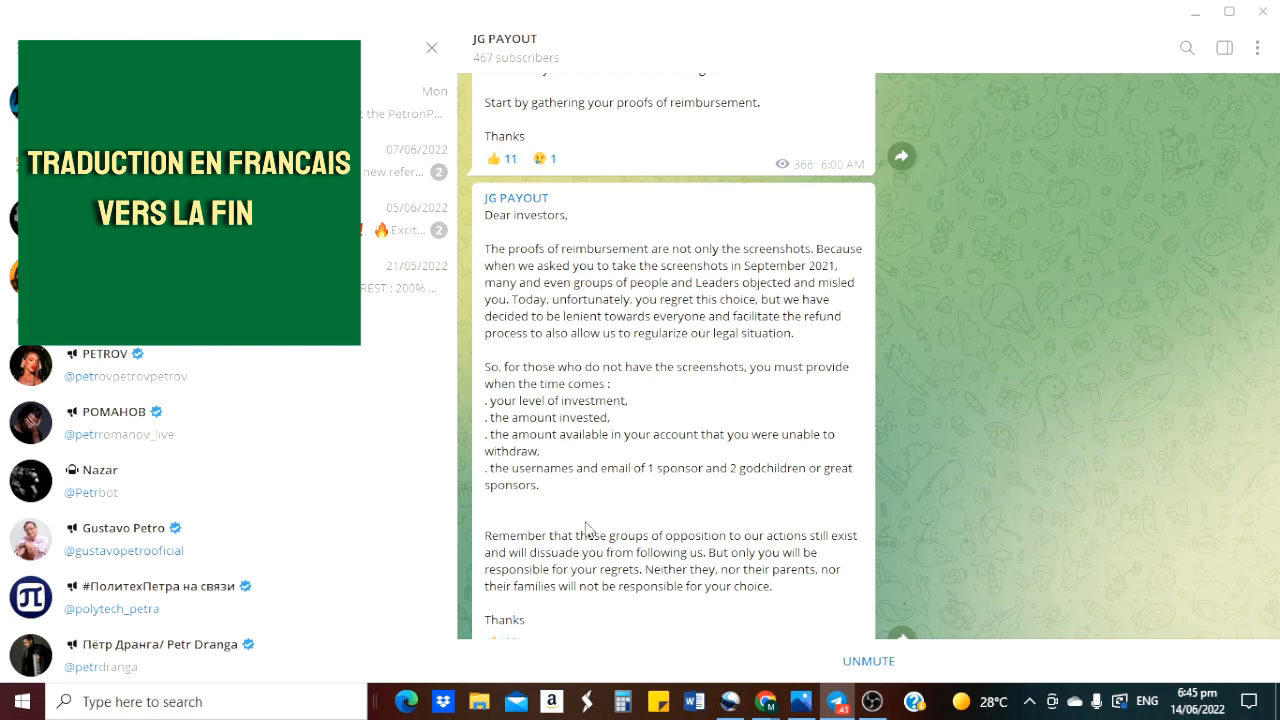
{"action": "mouse_move", "coordinate": [545, 533]}
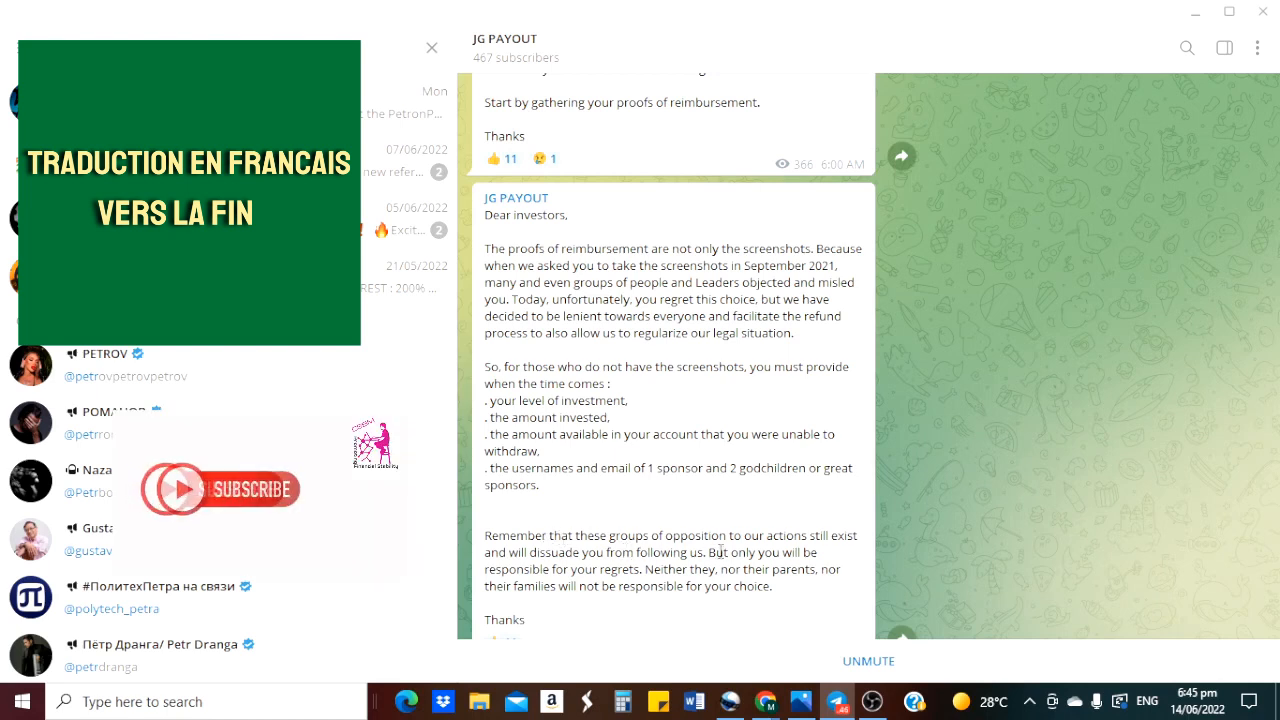
{"action": "mouse_move", "coordinate": [828, 516]}
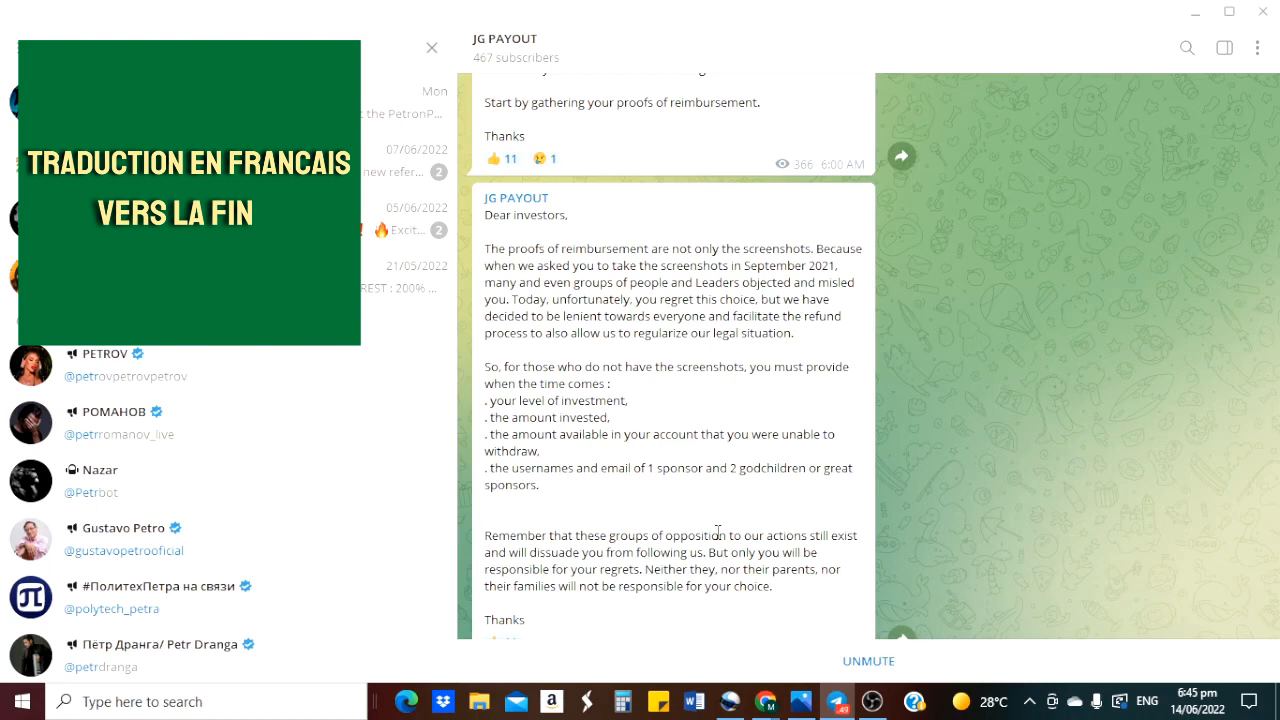
{"action": "mouse_move", "coordinate": [697, 531]}
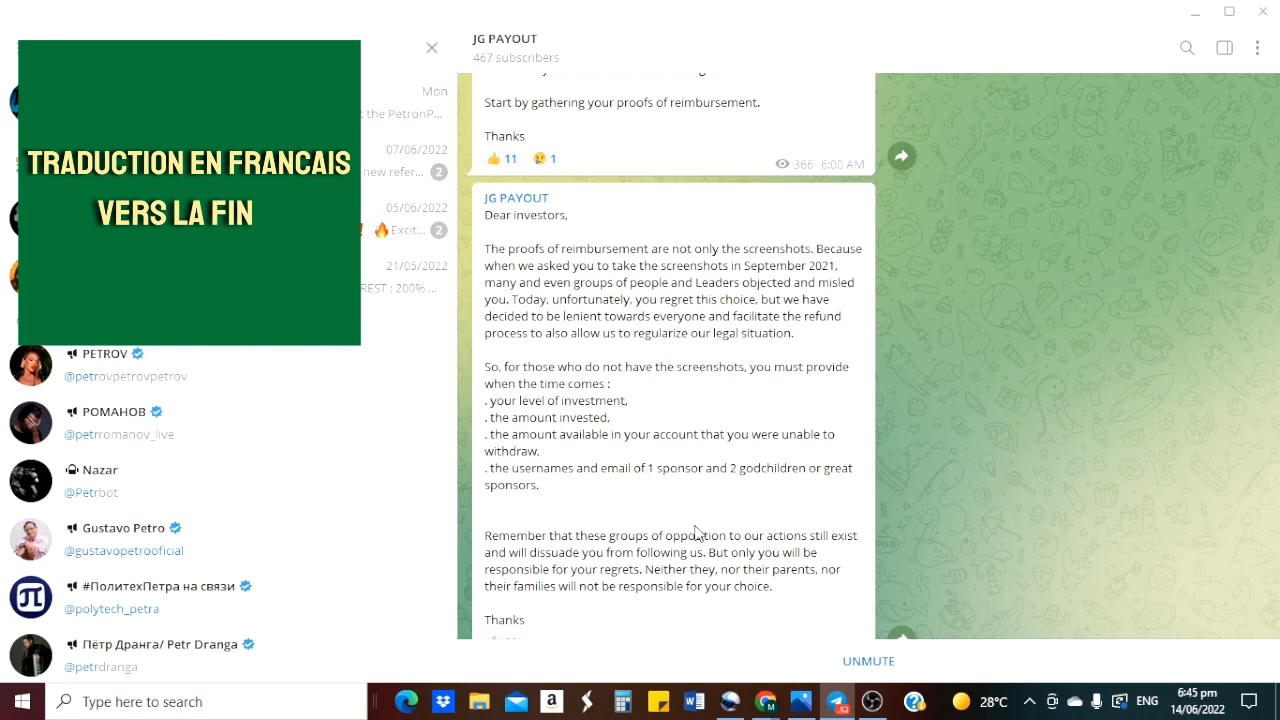
{"action": "mouse_move", "coordinate": [744, 524]}
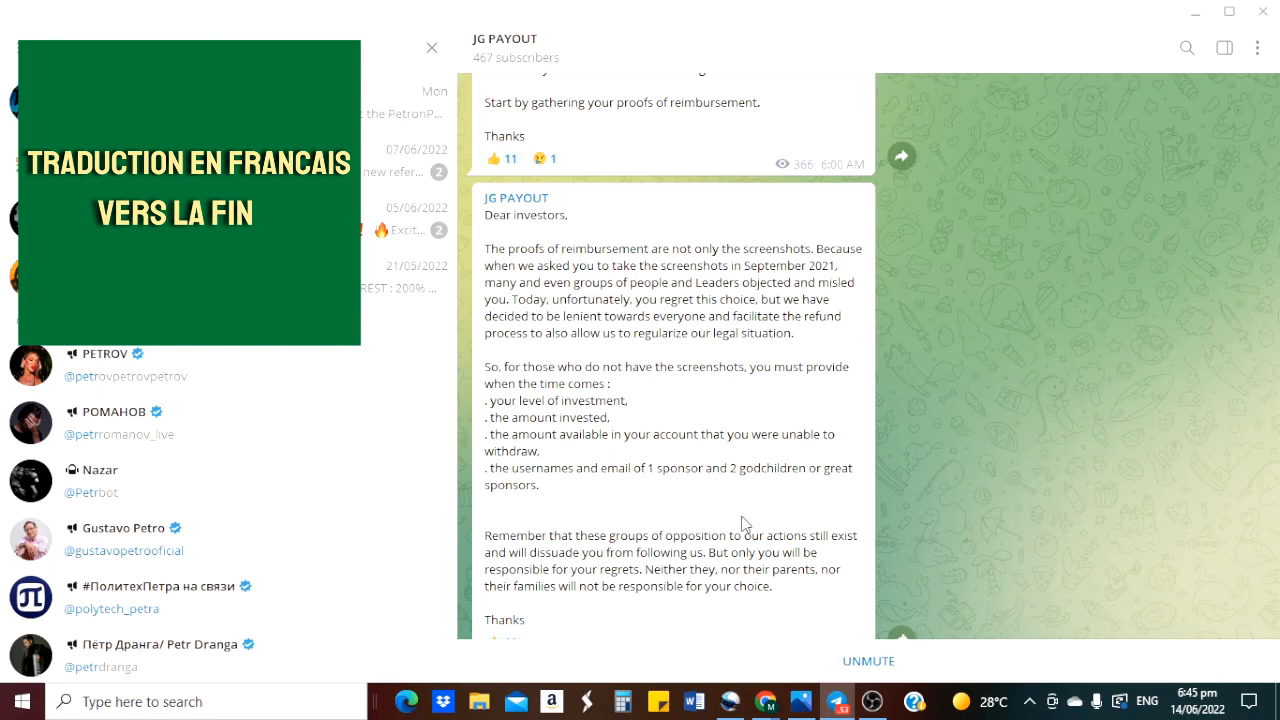
{"action": "mouse_move", "coordinate": [673, 531]}
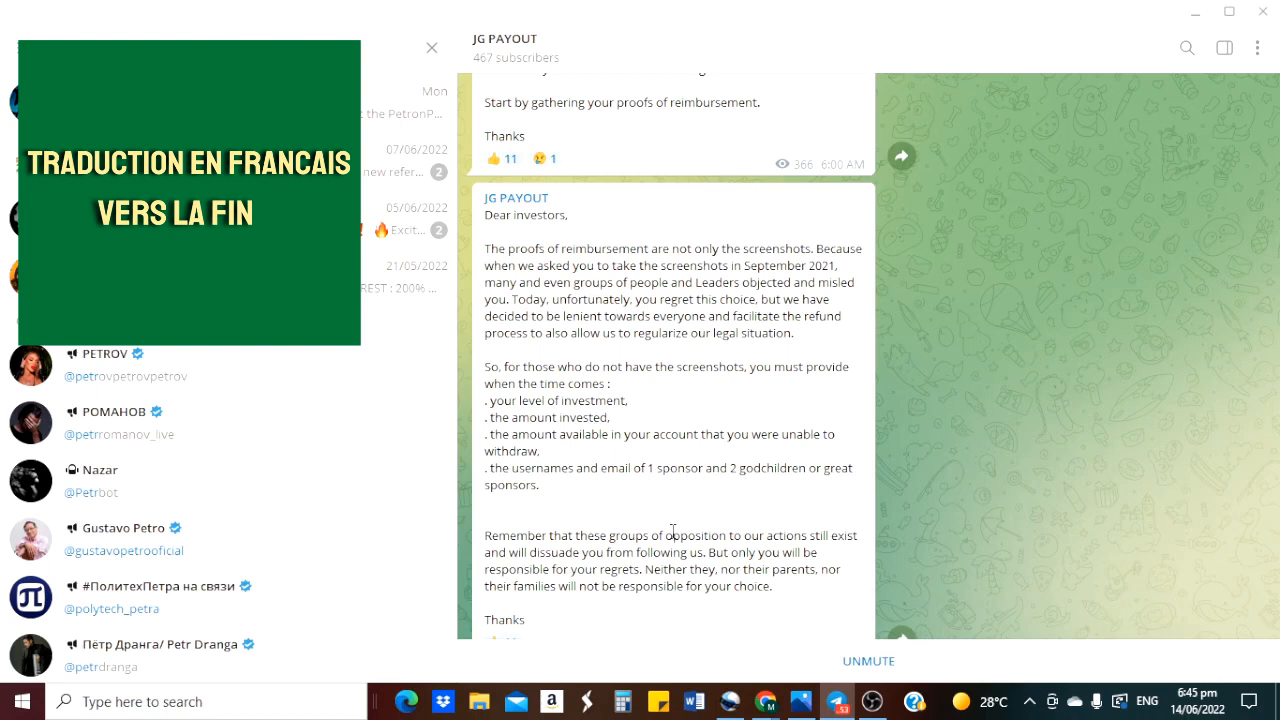